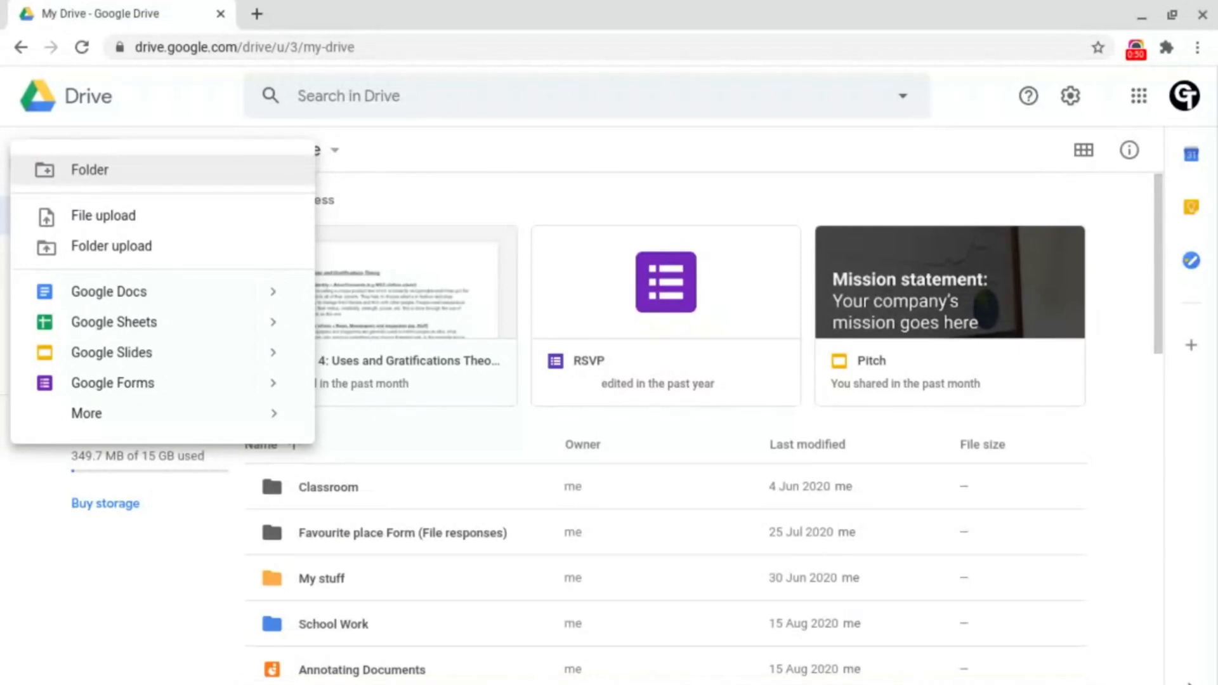
pyautogui.moveTo(121, 190)
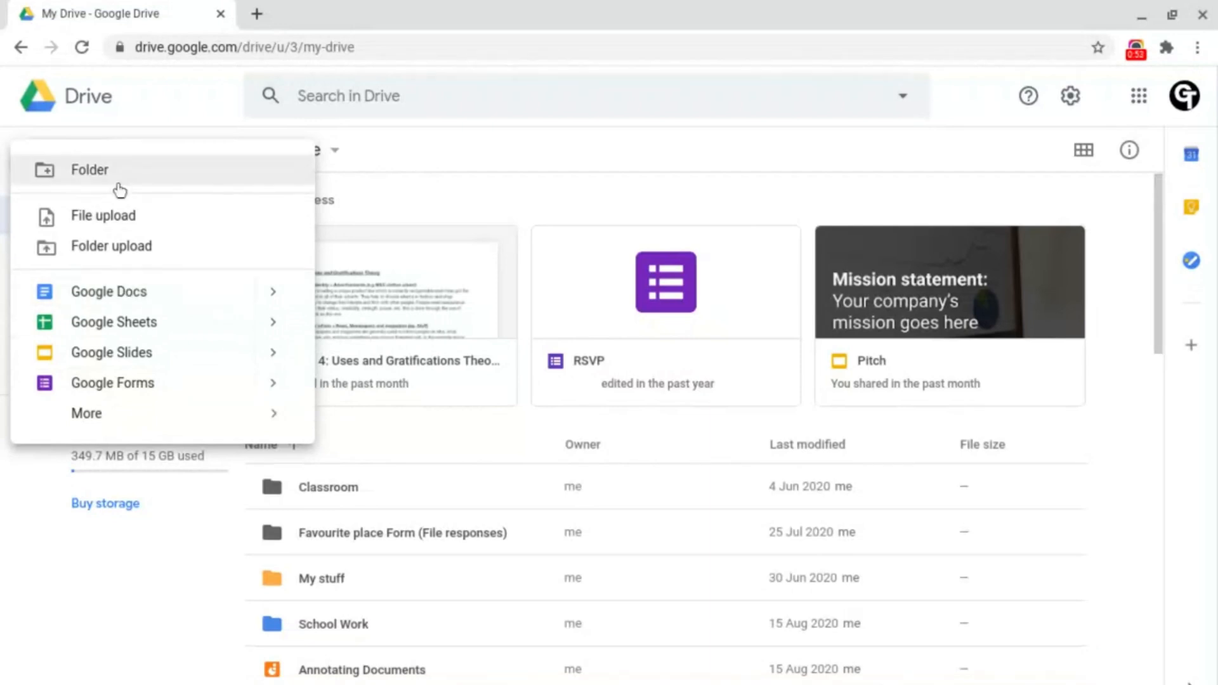
pyautogui.moveTo(112, 246)
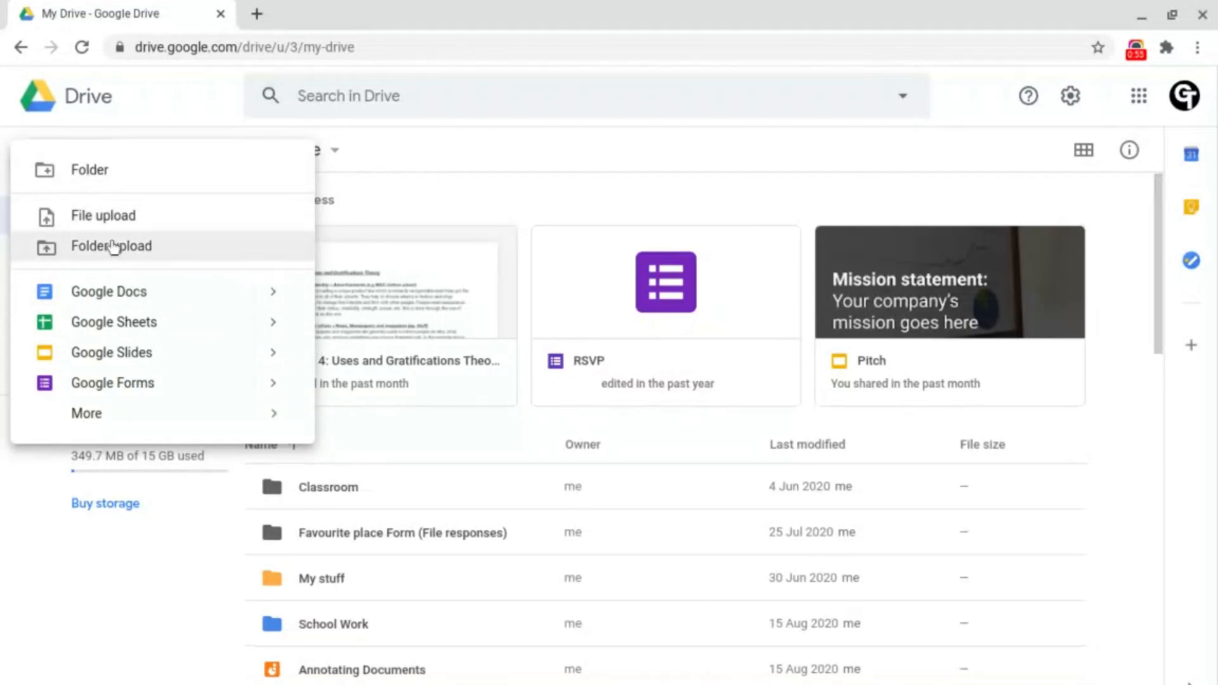
pyautogui.moveTo(91, 217)
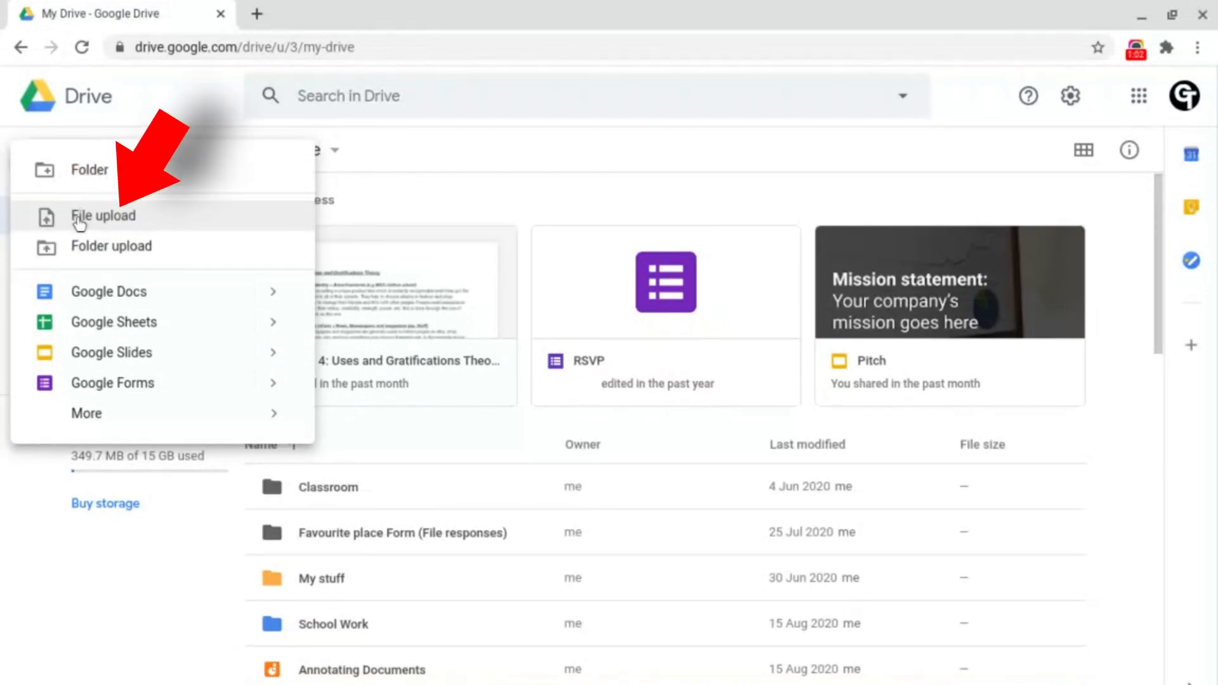
pyautogui.click(103, 216)
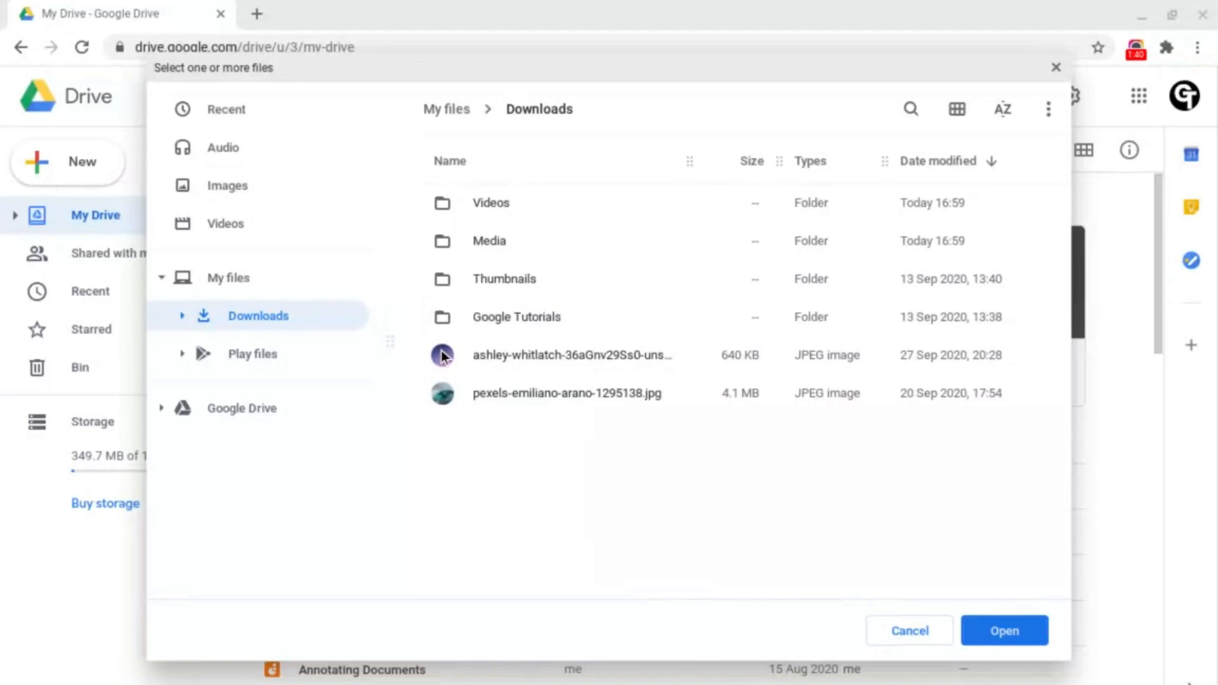
pyautogui.click(567, 355)
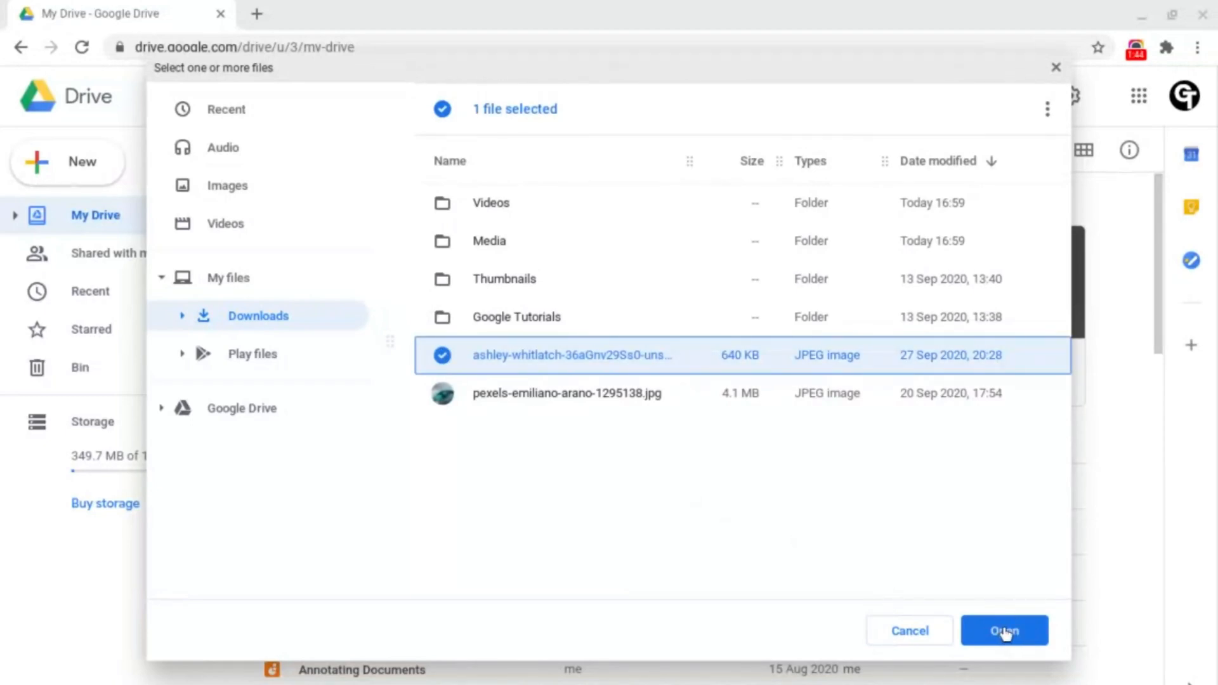
pyautogui.click(1004, 630)
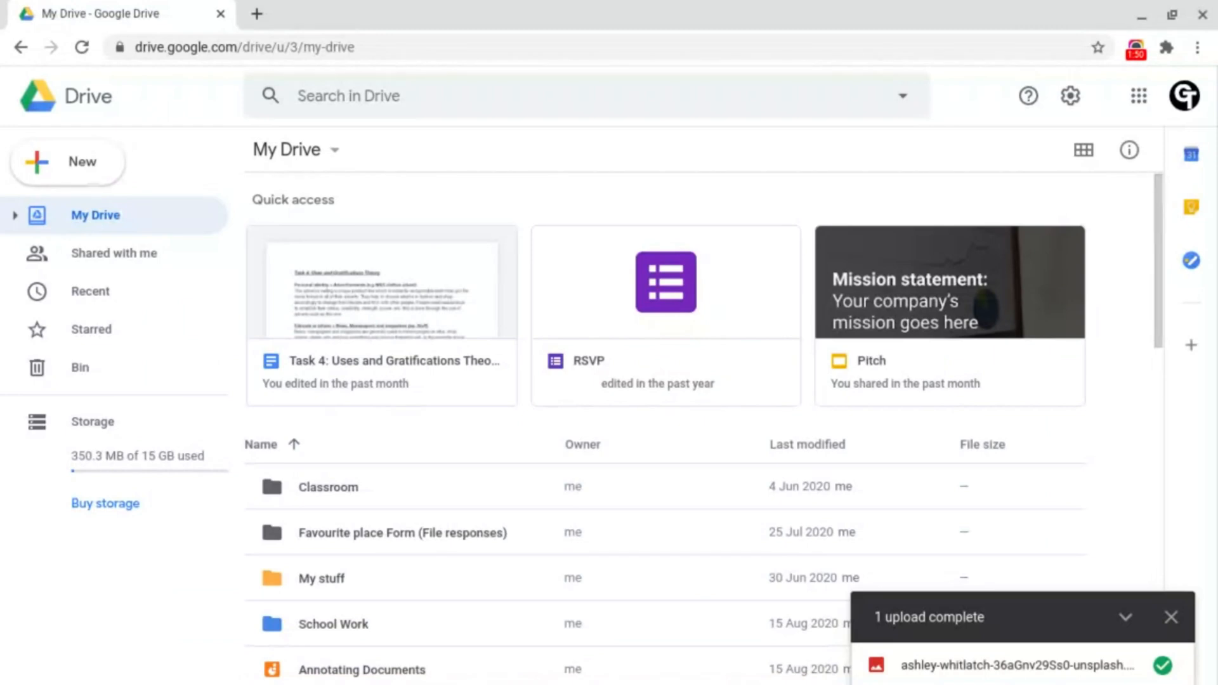